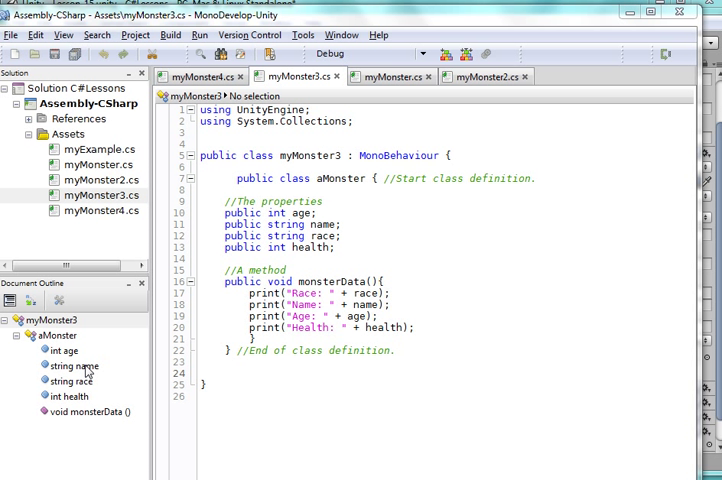
{"action": "mouse_move", "coordinate": [78, 356]}
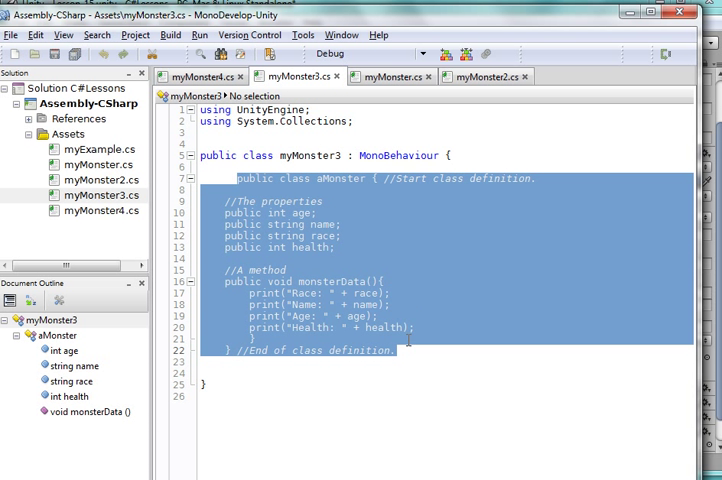
Switch to myMonster4.cs and point out the Start method's aMonster objects M01 and M02
{"action": "left_click", "coordinate": [310, 180]}
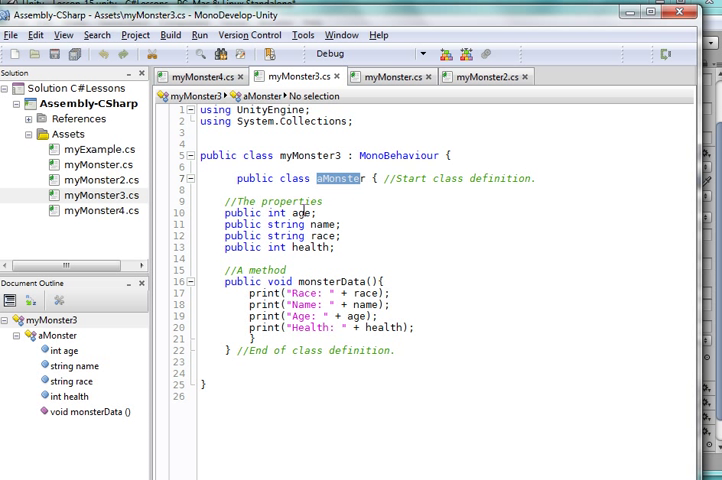
{"action": "mouse_move", "coordinate": [304, 246]}
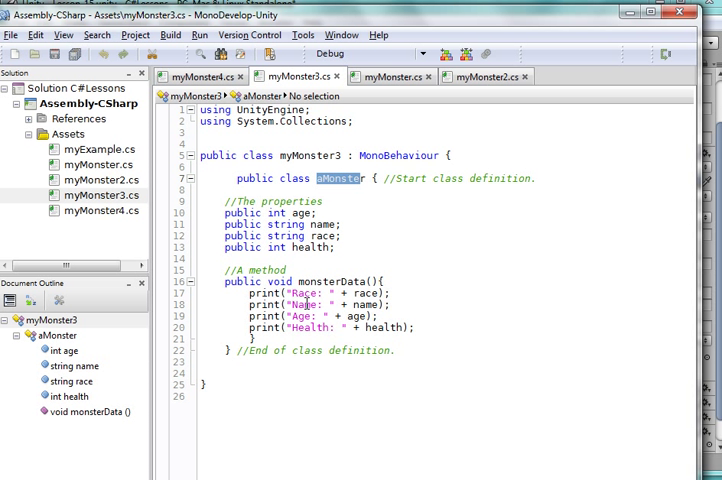
{"action": "mouse_move", "coordinate": [316, 328]}
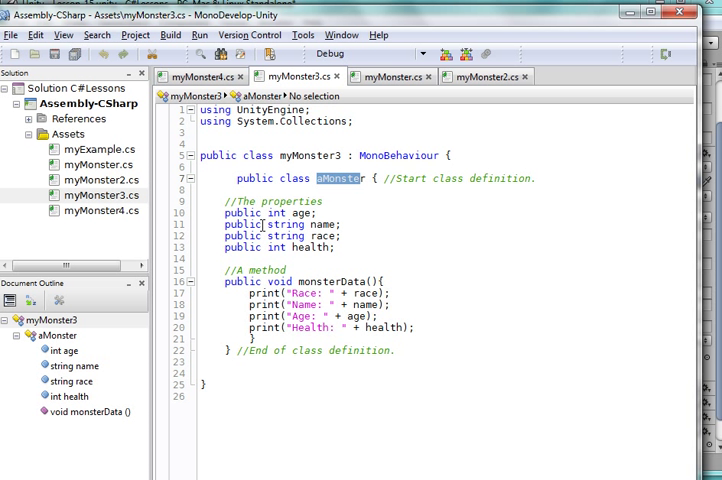
{"action": "mouse_move", "coordinate": [414, 234]}
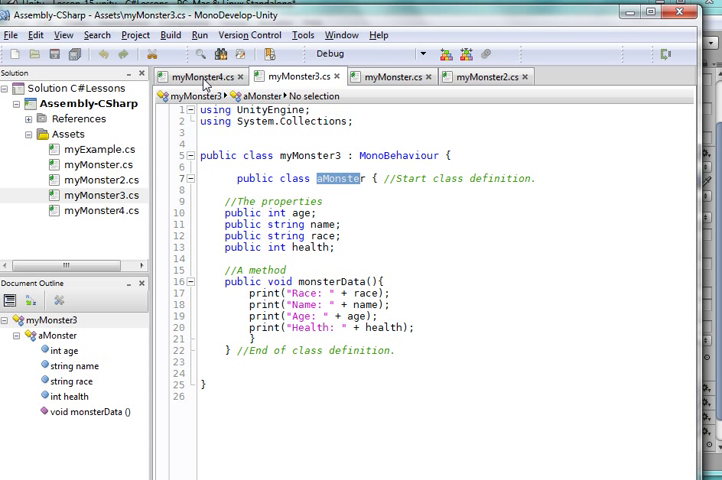
{"action": "left_click", "coordinate": [202, 76]}
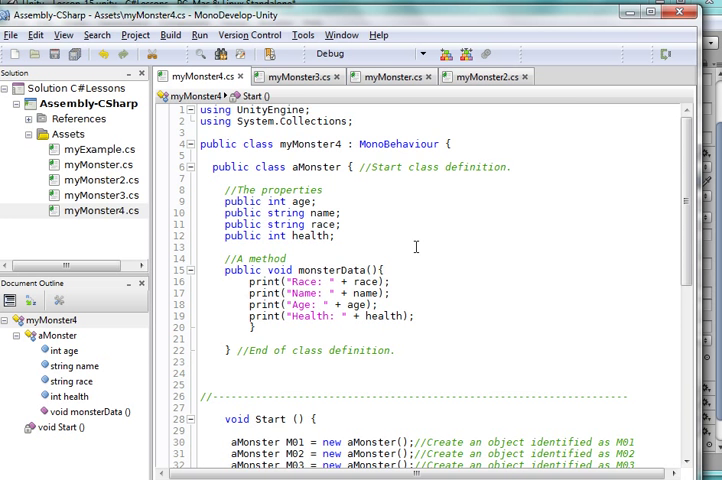
{"action": "scroll", "scroll_direction": "down", "scroll_amount": 3}
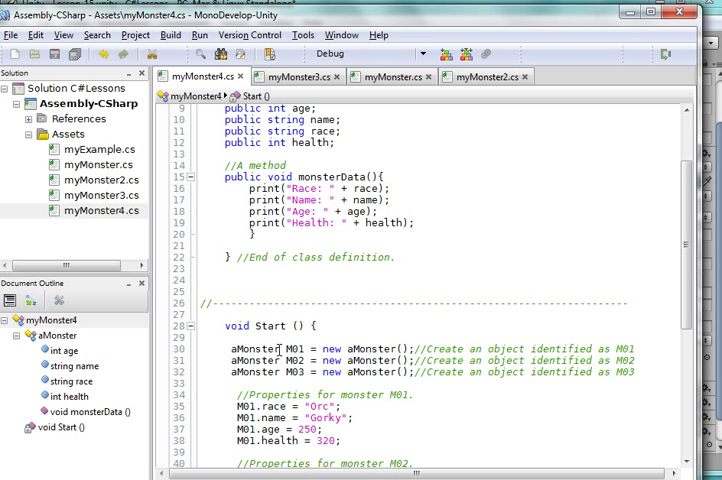
{"action": "double_click", "coordinate": [252, 348]}
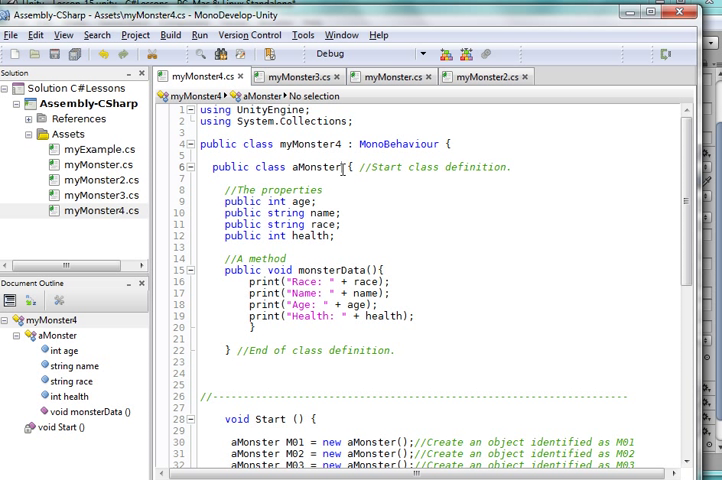
{"action": "double_click", "coordinate": [316, 168]}
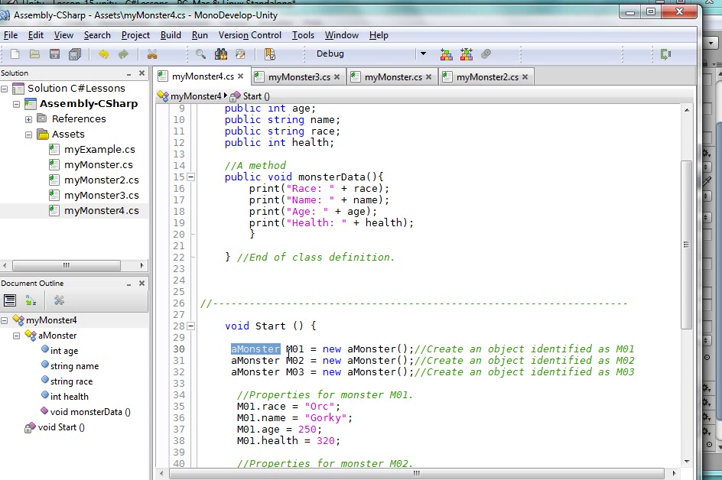
{"action": "double_click", "coordinate": [300, 348]}
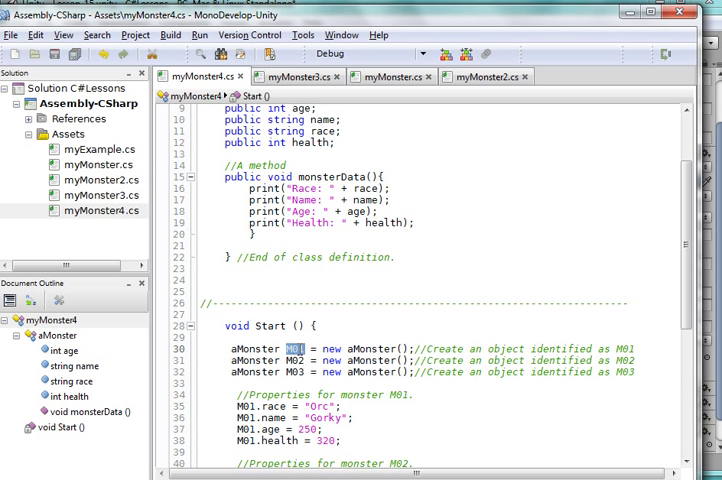
{"action": "mouse_move", "coordinate": [292, 348]}
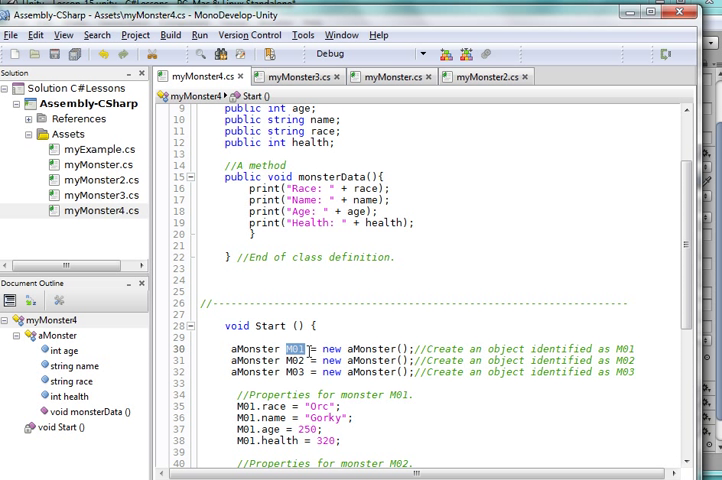
{"action": "left_click", "coordinate": [304, 348]}
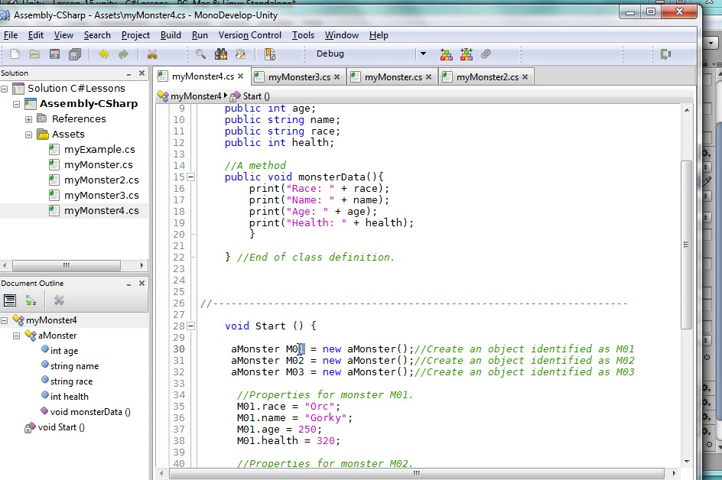
{"action": "double_click", "coordinate": [300, 348]}
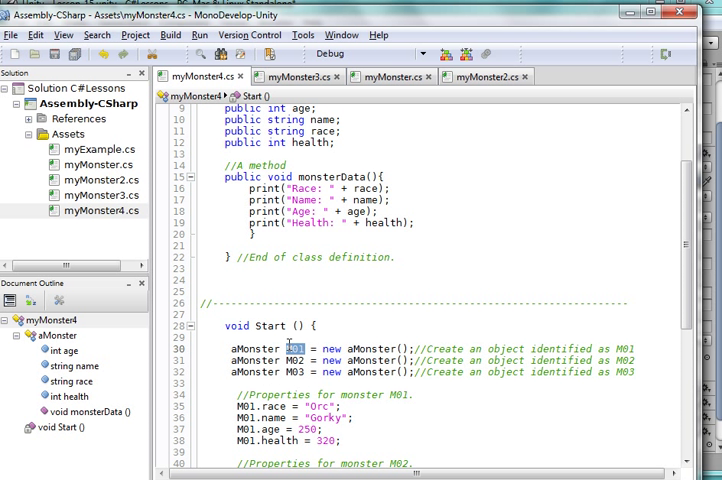
{"action": "scroll", "scroll_direction": "down", "scroll_amount": 3}
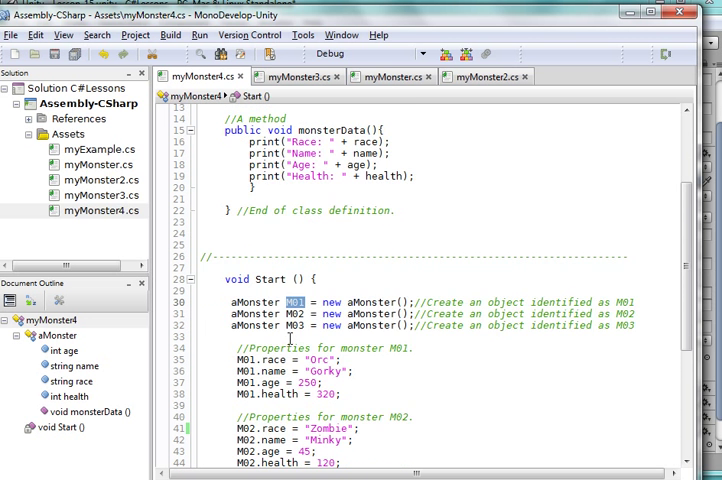
{"action": "scroll", "scroll_direction": "down", "scroll_amount": 3}
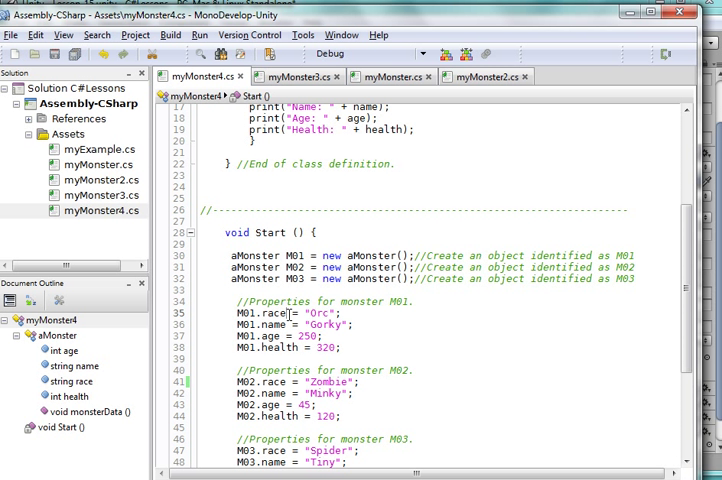
Add monsterData() calls on M01, M02 and M03 after their properties in Start
{"action": "double_click", "coordinate": [268, 312]}
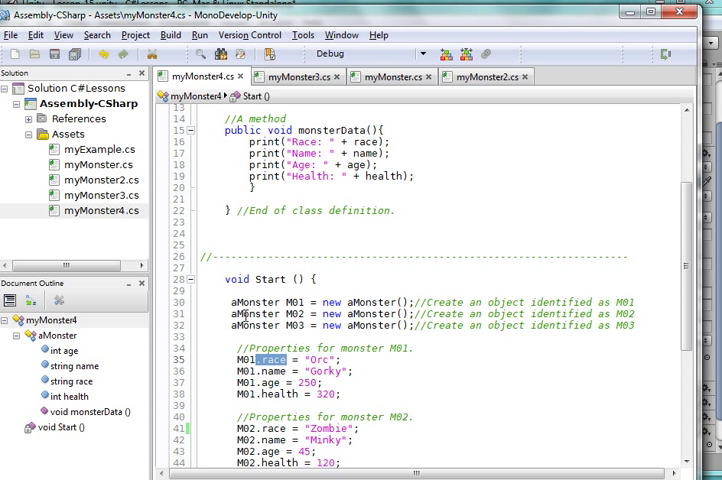
{"action": "mouse_move", "coordinate": [262, 324]}
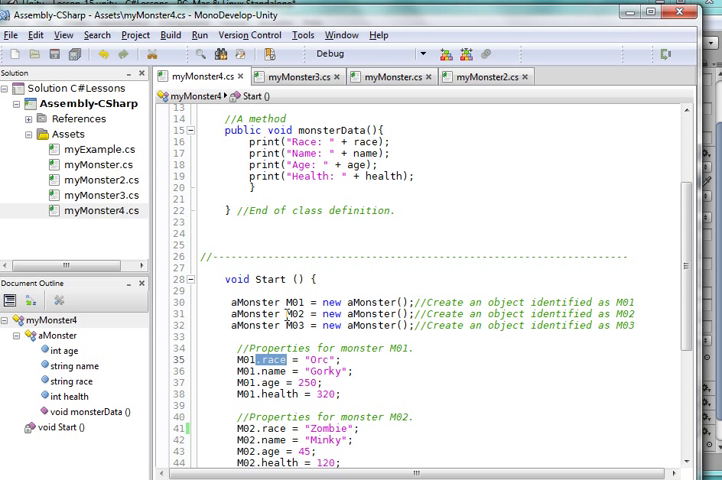
{"action": "mouse_move", "coordinate": [296, 330]}
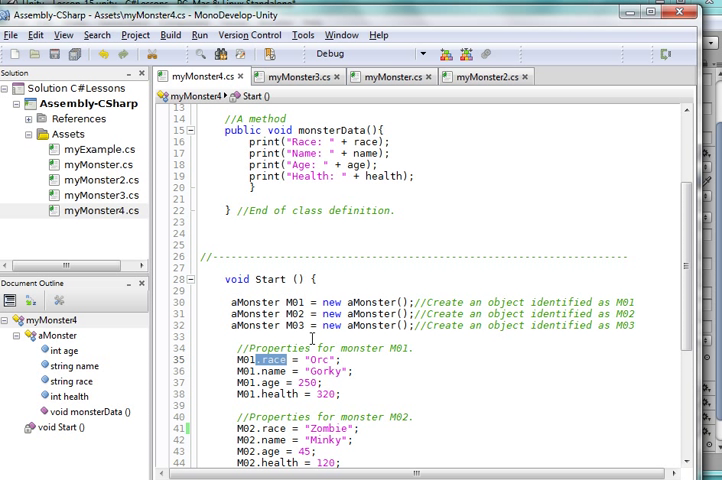
{"action": "scroll", "scroll_direction": "down", "scroll_amount": 3}
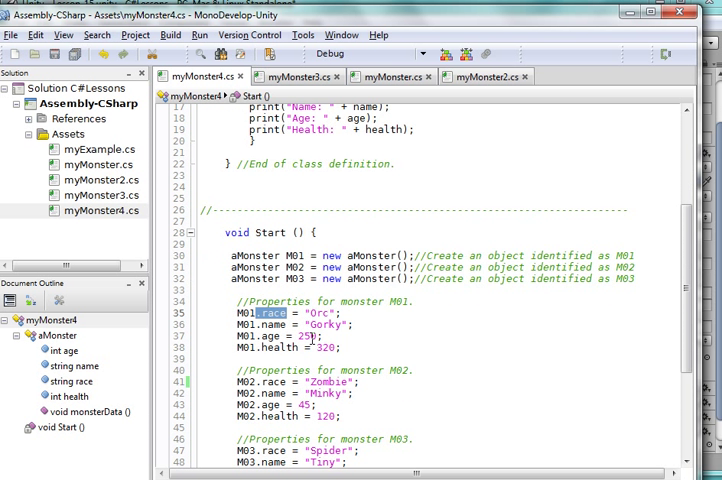
{"action": "scroll", "scroll_direction": "down", "scroll_amount": 3}
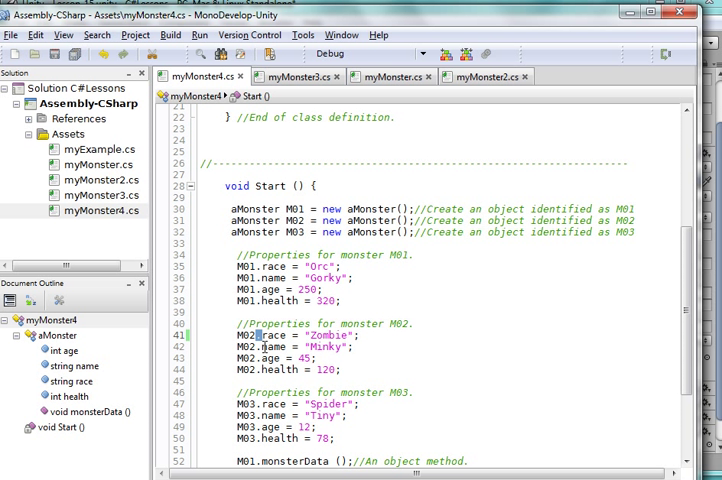
{"action": "mouse_move", "coordinate": [336, 352]}
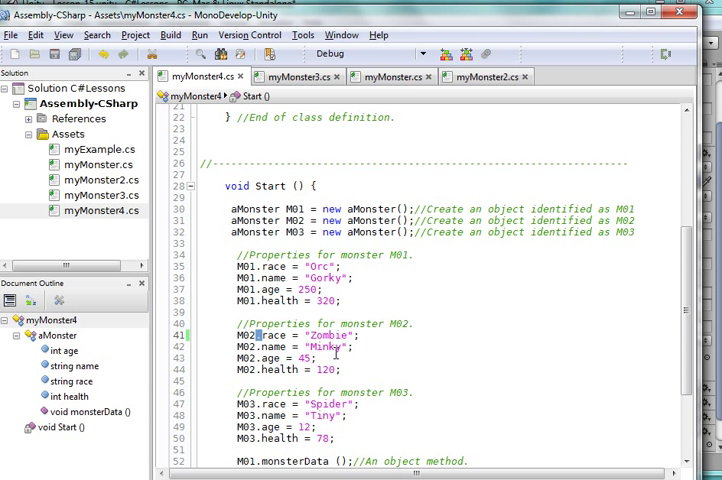
{"action": "mouse_move", "coordinate": [380, 360]}
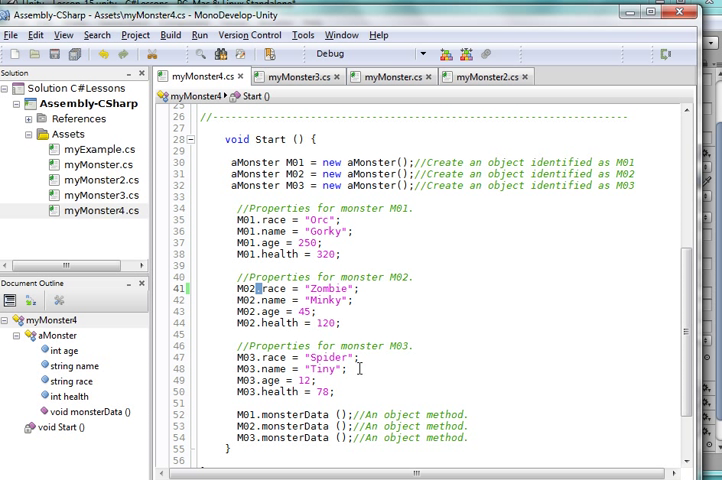
{"action": "scroll", "scroll_direction": "down", "scroll_amount": 3}
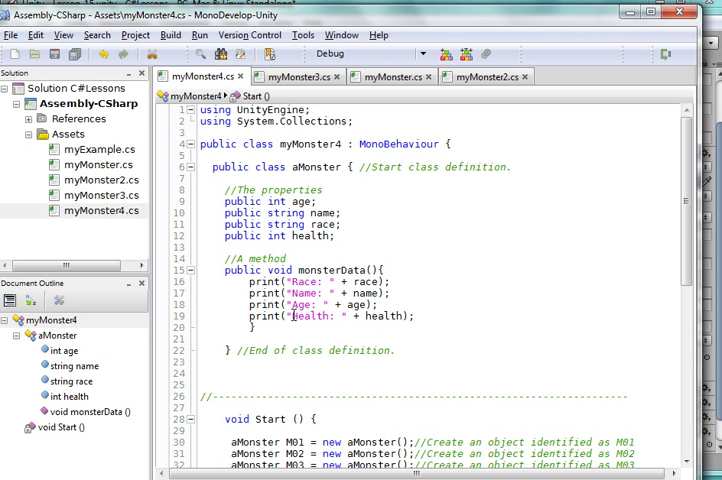
{"action": "scroll", "scroll_direction": "down", "scroll_amount": 3}
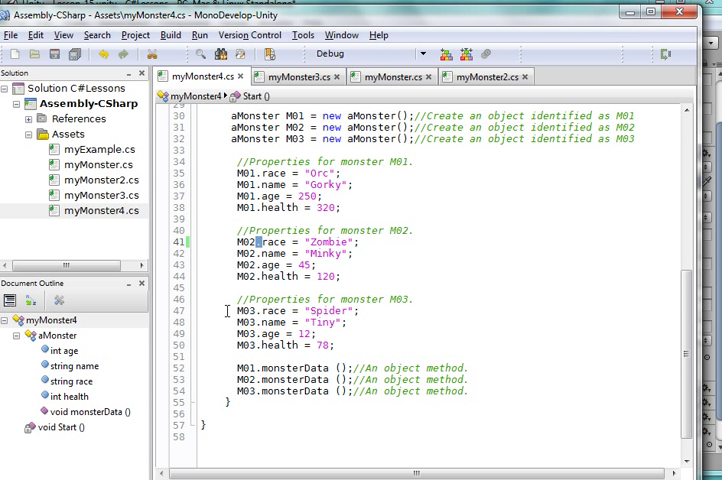
{"action": "left_click_drag", "start_coordinate": [230, 308], "coordinate": [356, 320]}
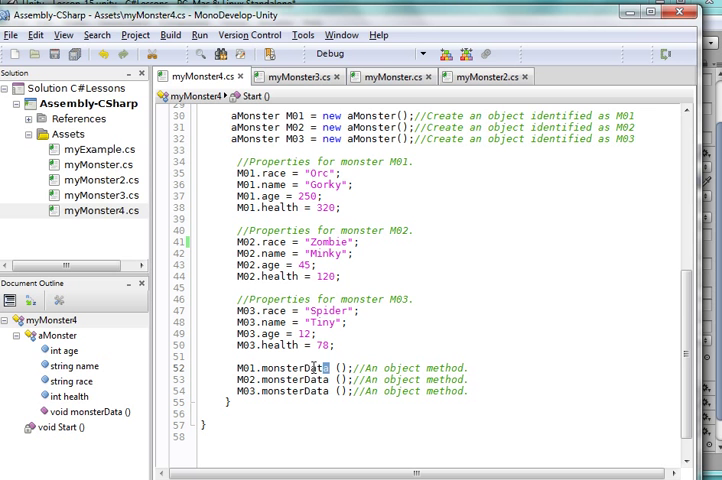
{"action": "double_click", "coordinate": [290, 368]}
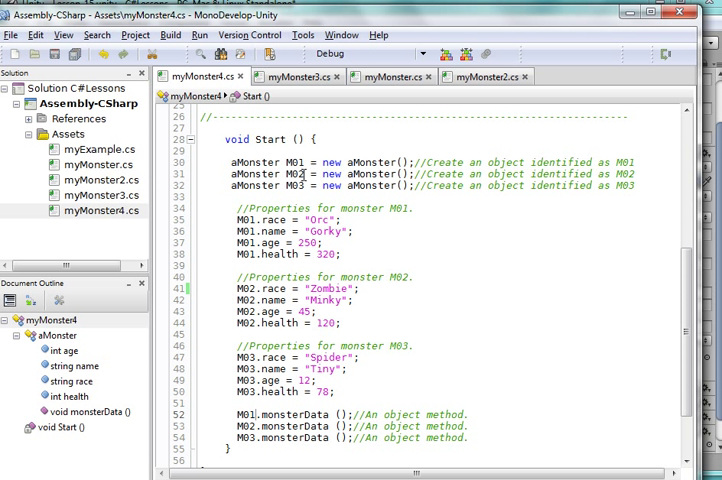
{"action": "mouse_move", "coordinate": [376, 252]}
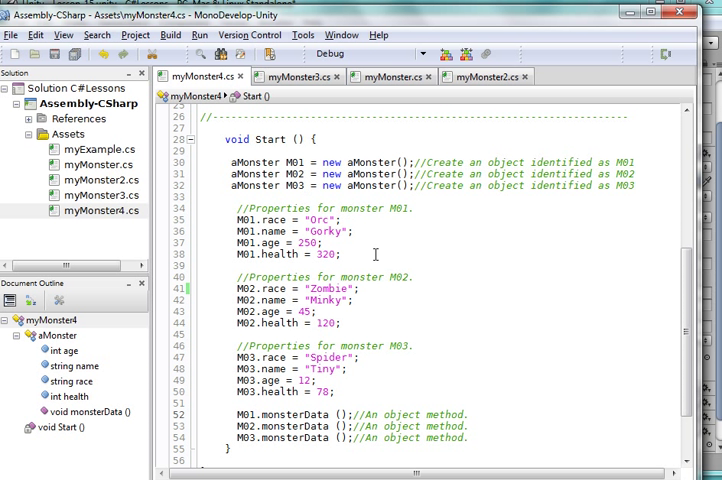
{"action": "scroll", "scroll_direction": "up", "scroll_amount": 3}
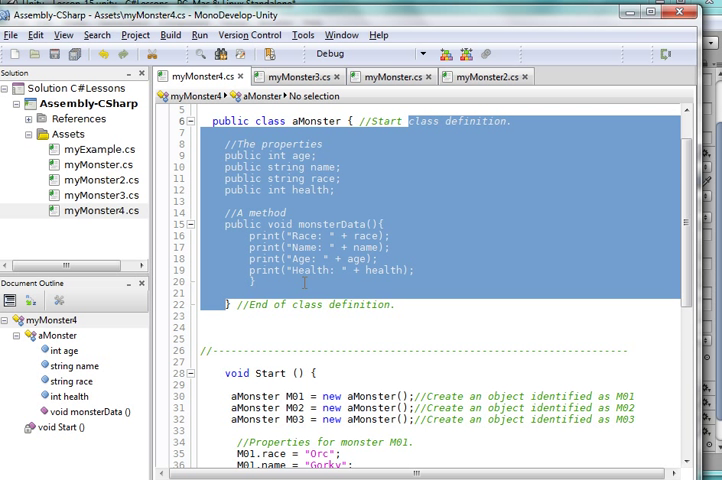
{"action": "mouse_move", "coordinate": [302, 304]}
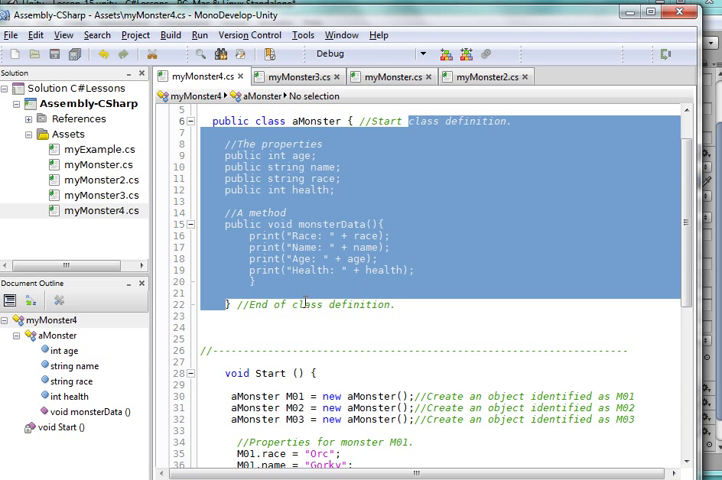
{"action": "scroll", "scroll_direction": "down", "scroll_amount": 3}
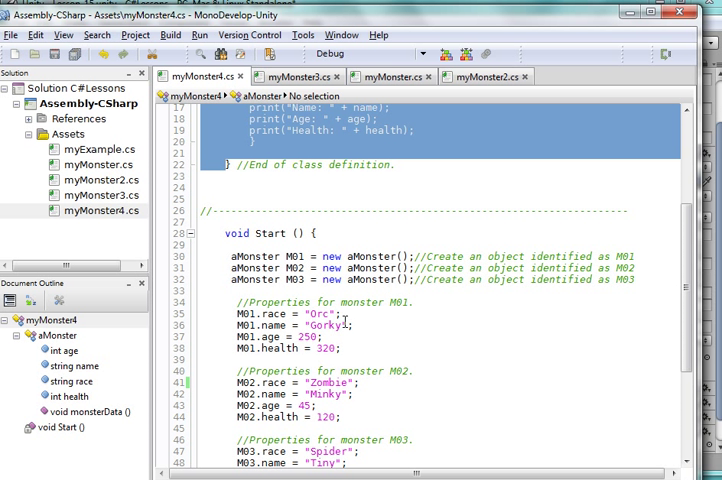
{"action": "scroll", "scroll_direction": "down", "scroll_amount": 3}
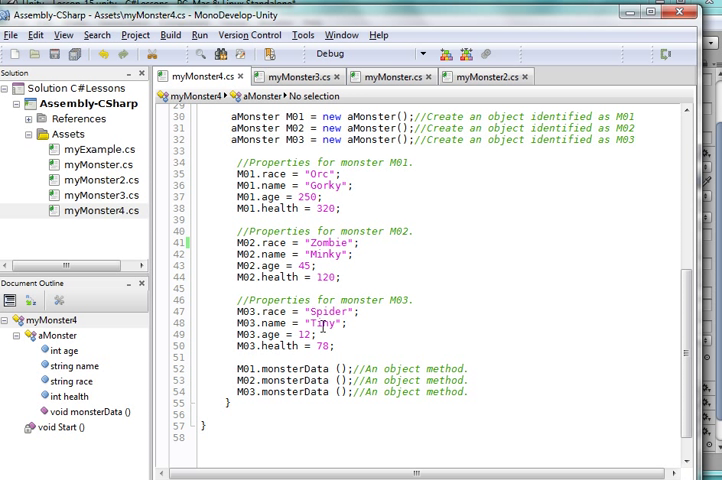
{"action": "mouse_move", "coordinate": [384, 340]}
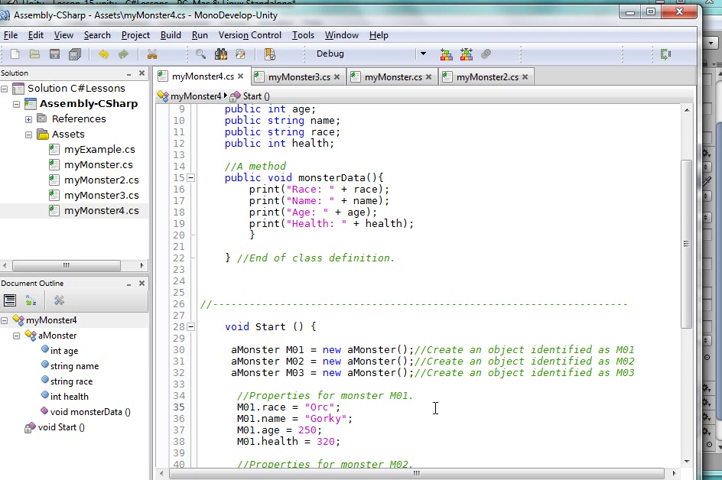
Scroll through the finished myMonster4 script to review it before returning to Unity
{"action": "scroll", "scroll_direction": "down", "scroll_amount": 3}
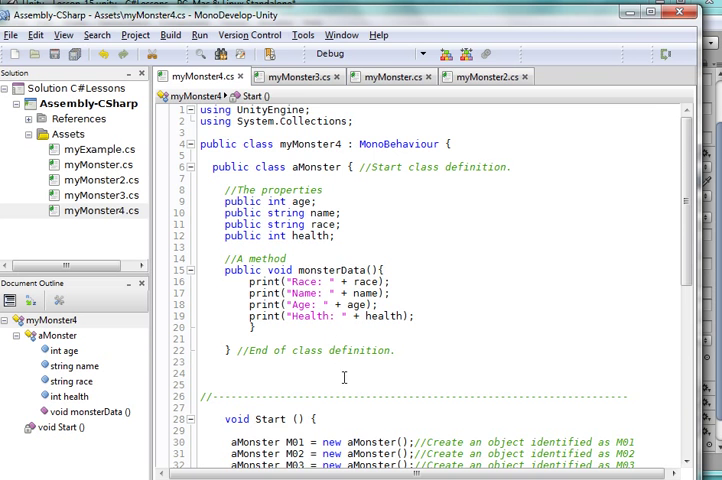
{"action": "scroll", "scroll_direction": "down", "scroll_amount": 3}
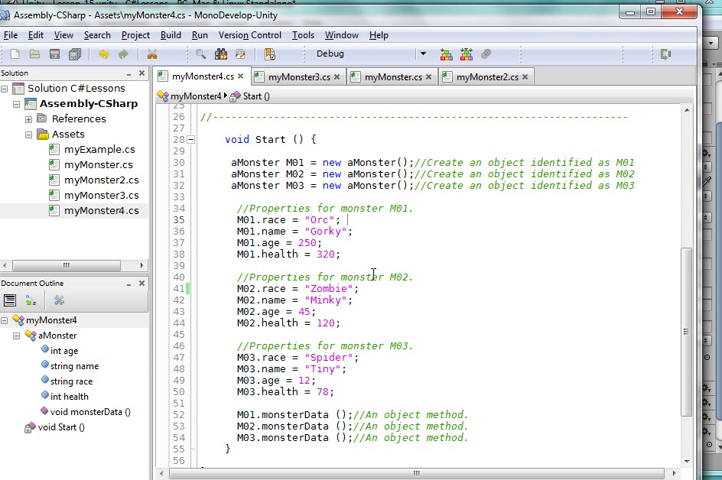
{"action": "scroll", "scroll_direction": "down", "scroll_amount": 3}
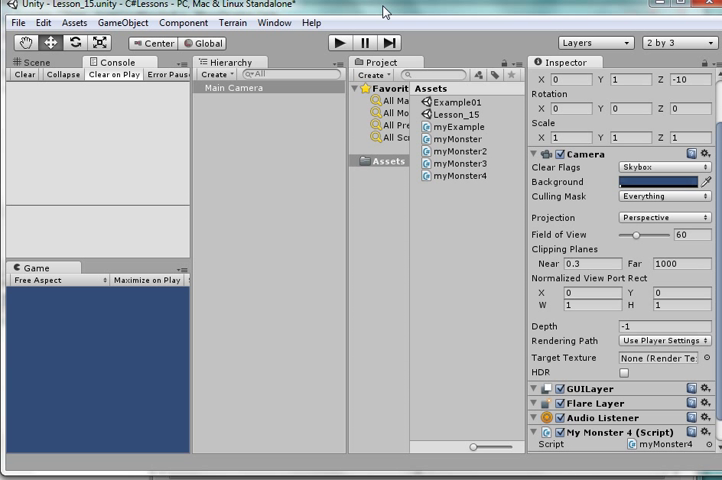
{"action": "mouse_move", "coordinate": [268, 92]}
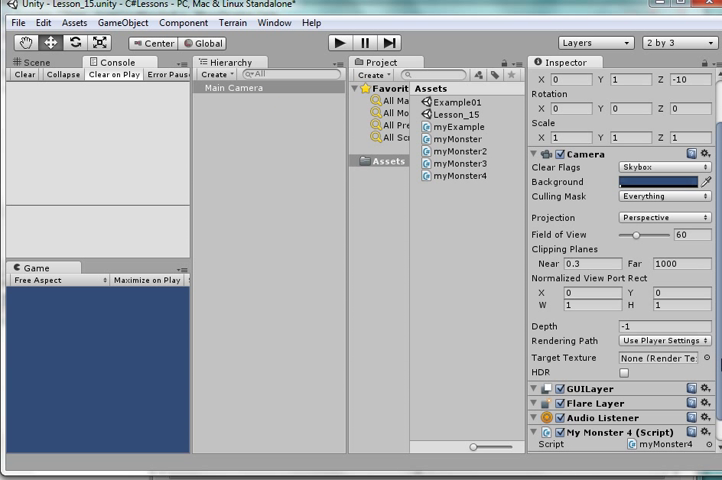
Play the scene and view each monster's race, name, age and health in the Console
{"action": "scroll", "scroll_direction": "down", "scroll_amount": 3}
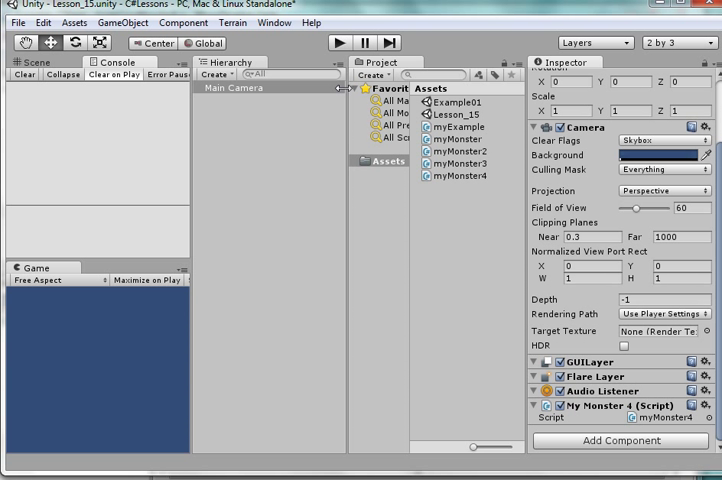
{"action": "left_click", "coordinate": [338, 42]}
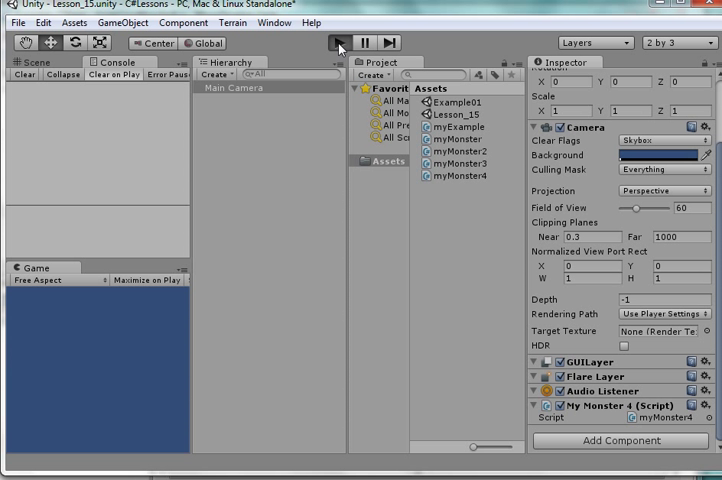
{"action": "left_click", "coordinate": [342, 42]}
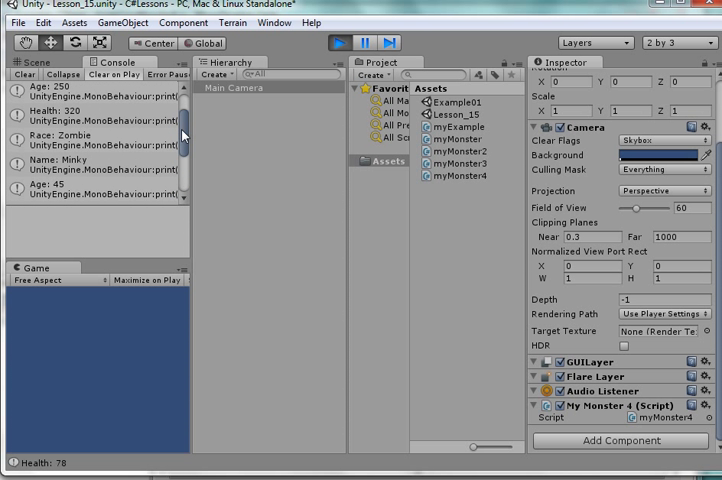
{"action": "scroll", "scroll_direction": "down", "scroll_amount": 3}
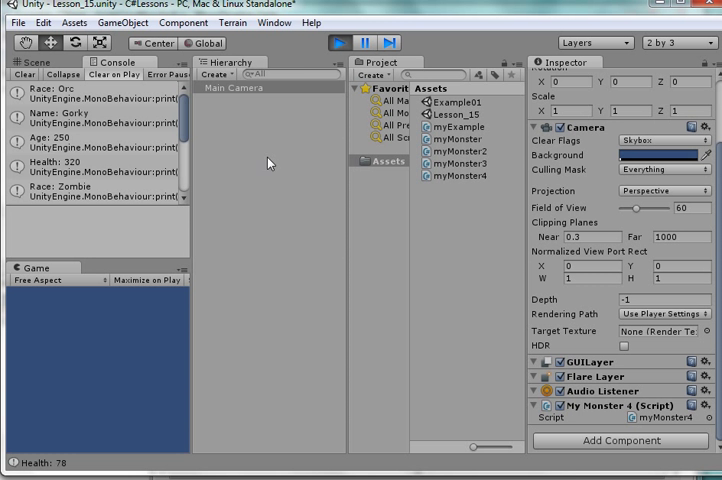
{"action": "mouse_move", "coordinate": [328, 88]}
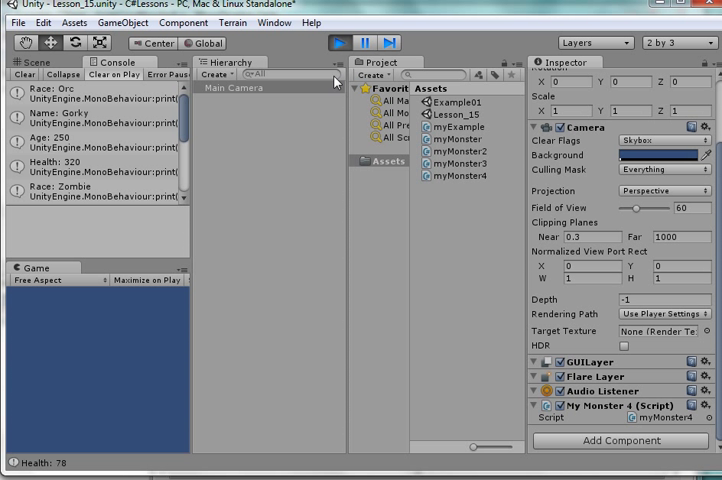